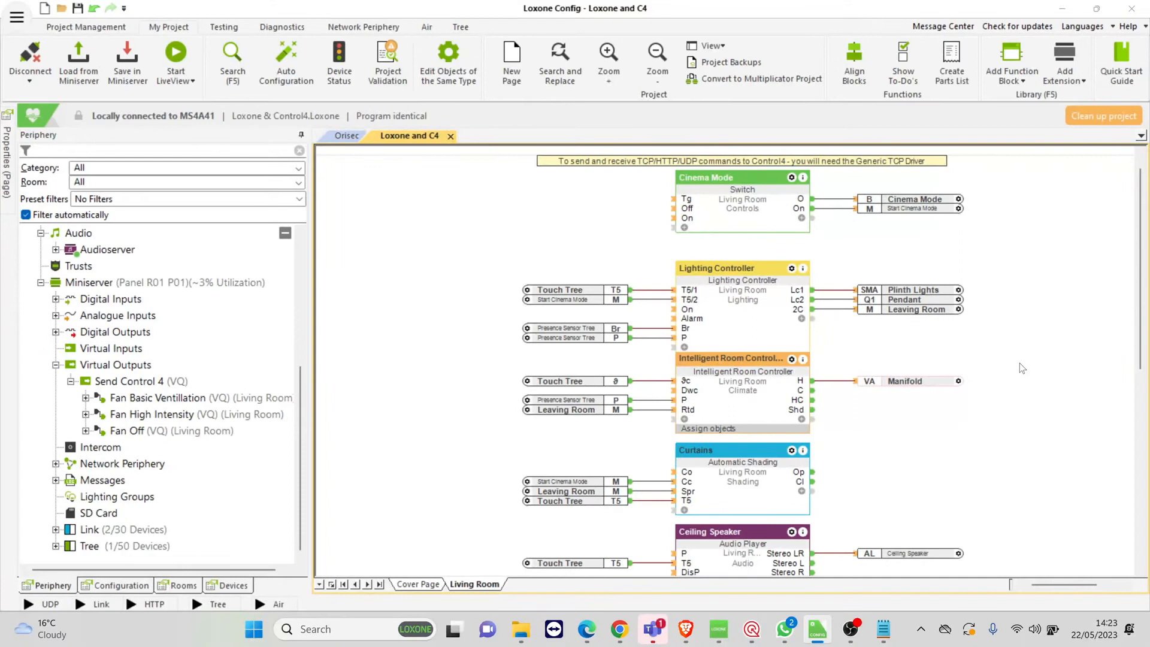
- Create a new virtual output and name it 'Send to C4'
scroll(down, 3)
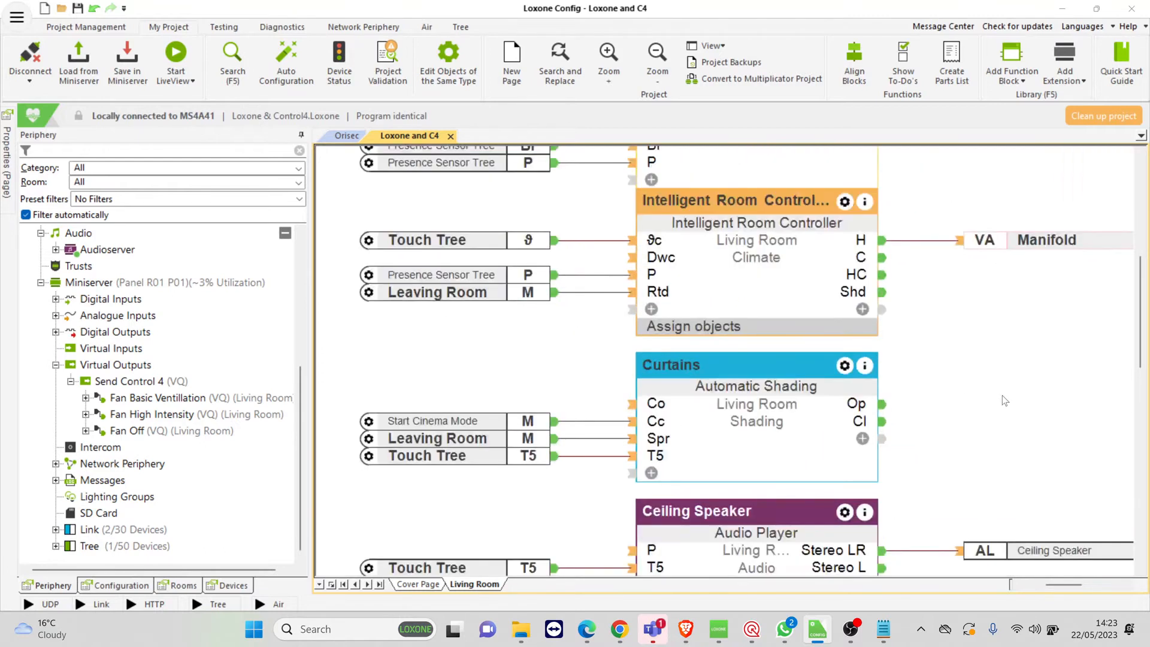
scroll(down, 3)
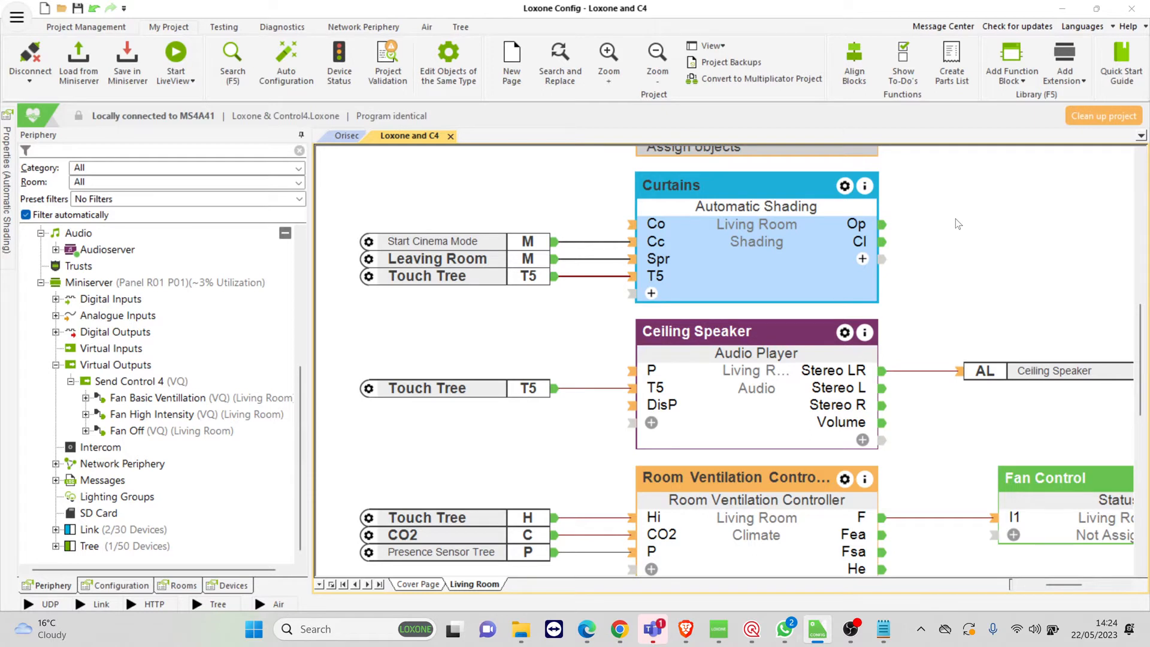
mouse_move(791, 331)
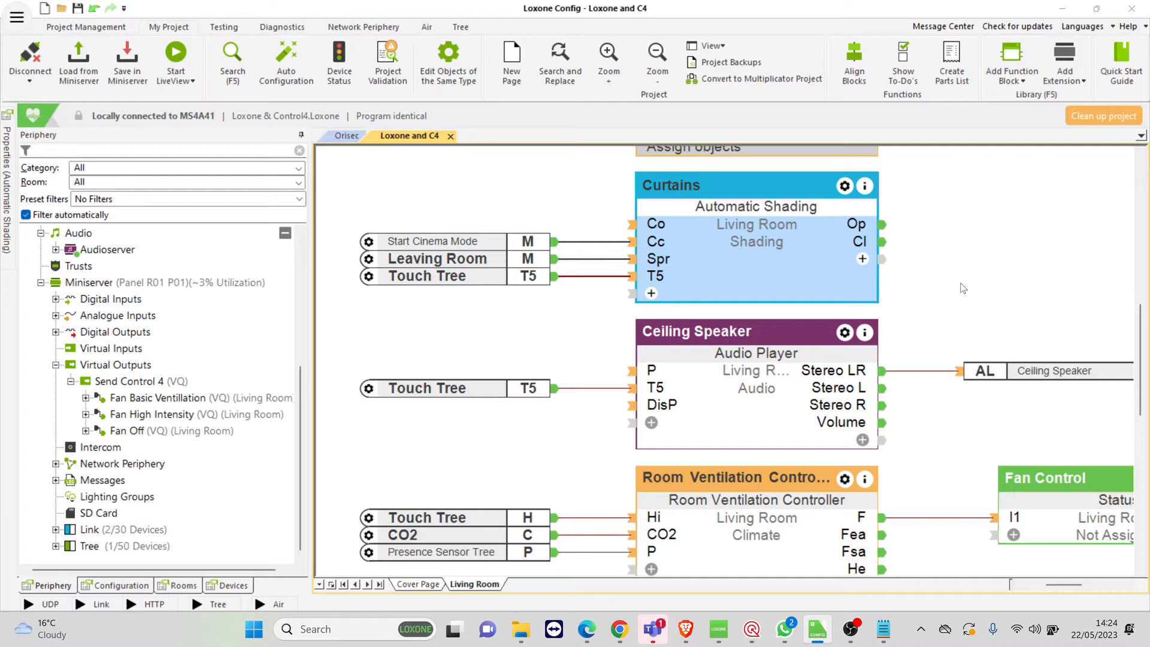
scroll(up, 3)
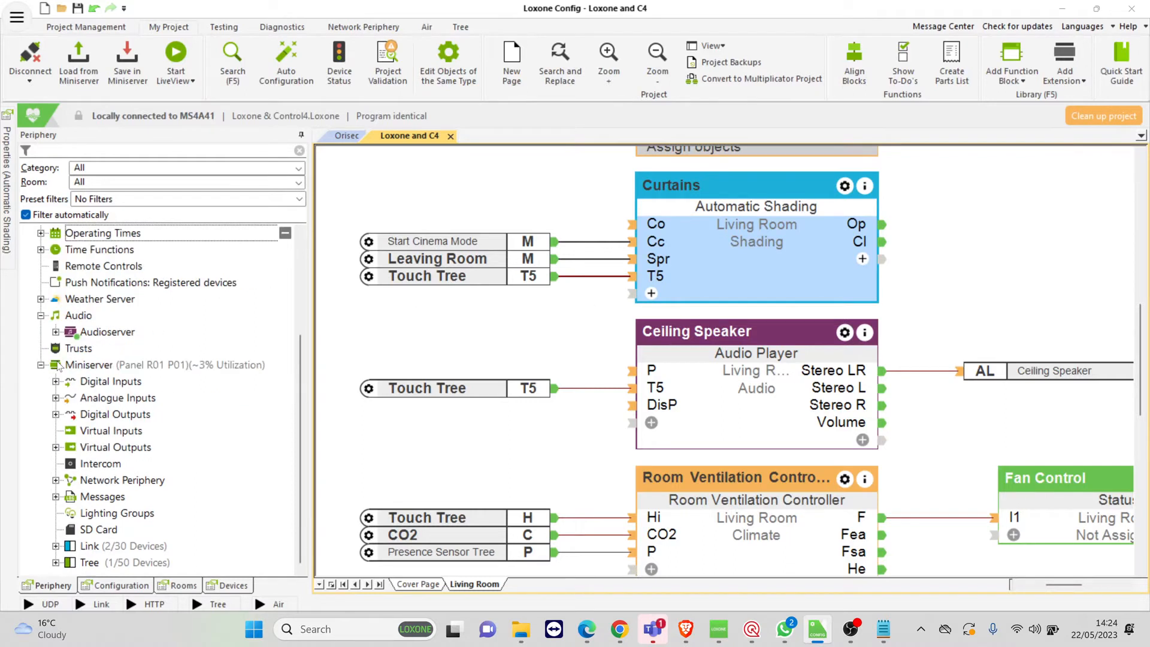
mouse_move(106, 455)
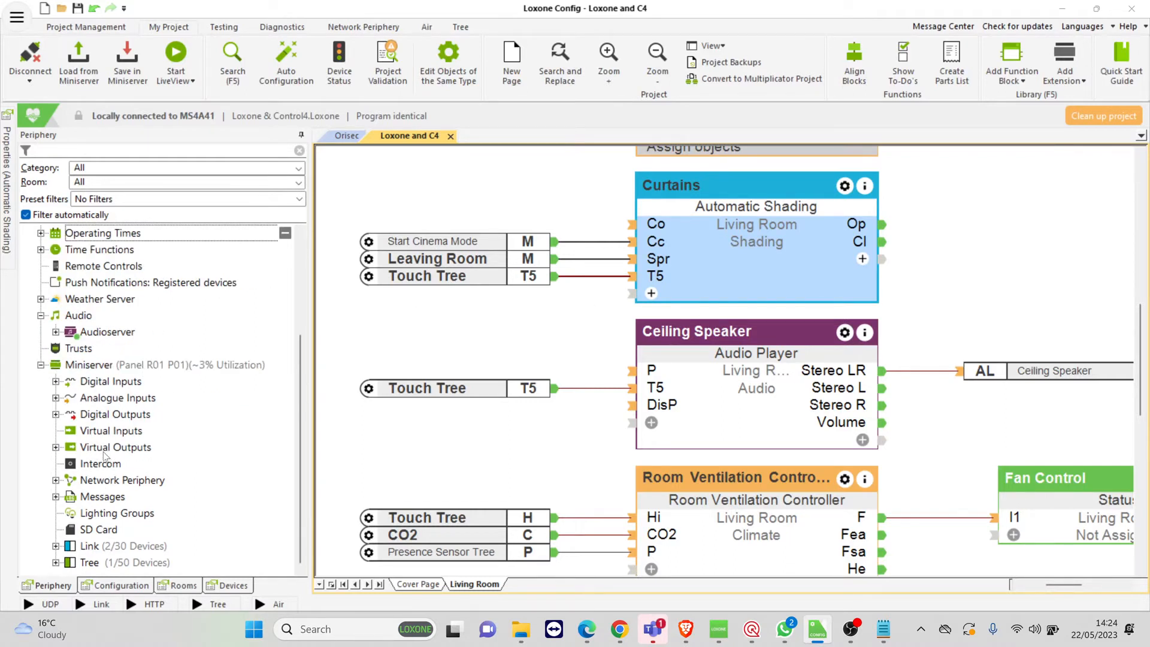
click(117, 447)
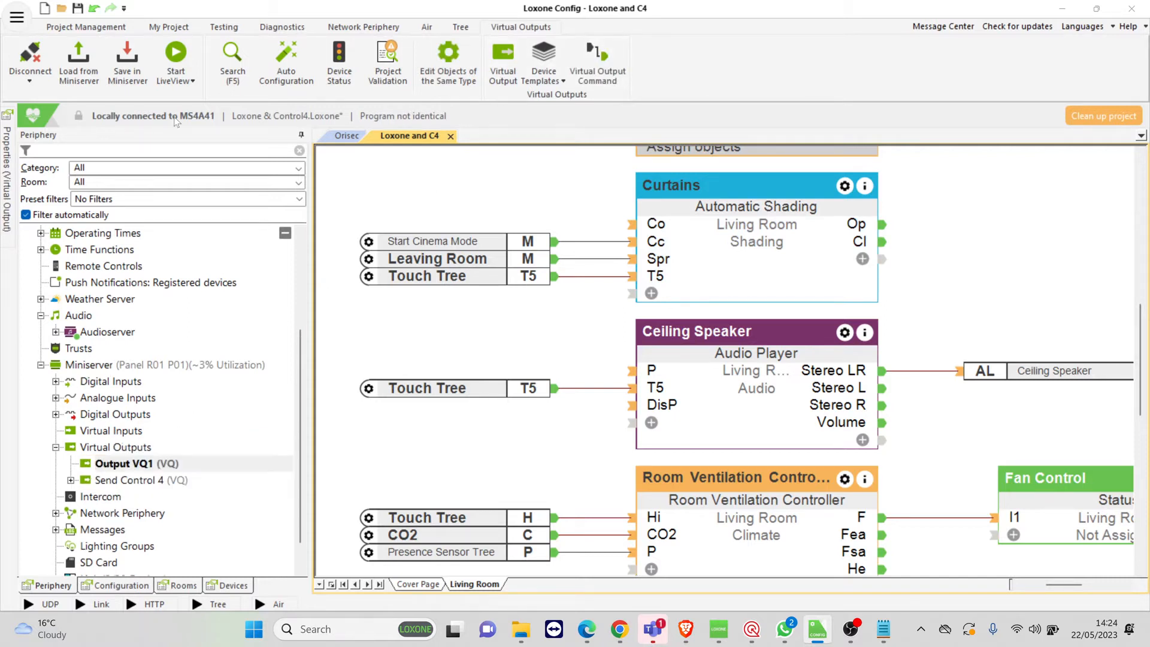
click(135, 463)
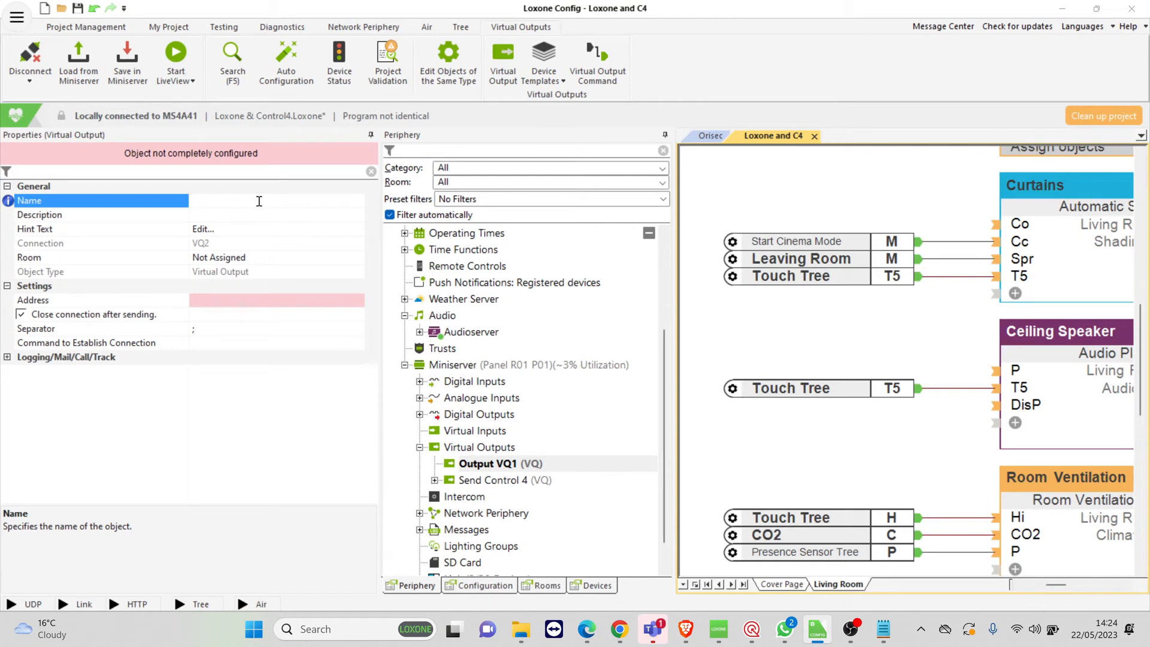
text(Sending)
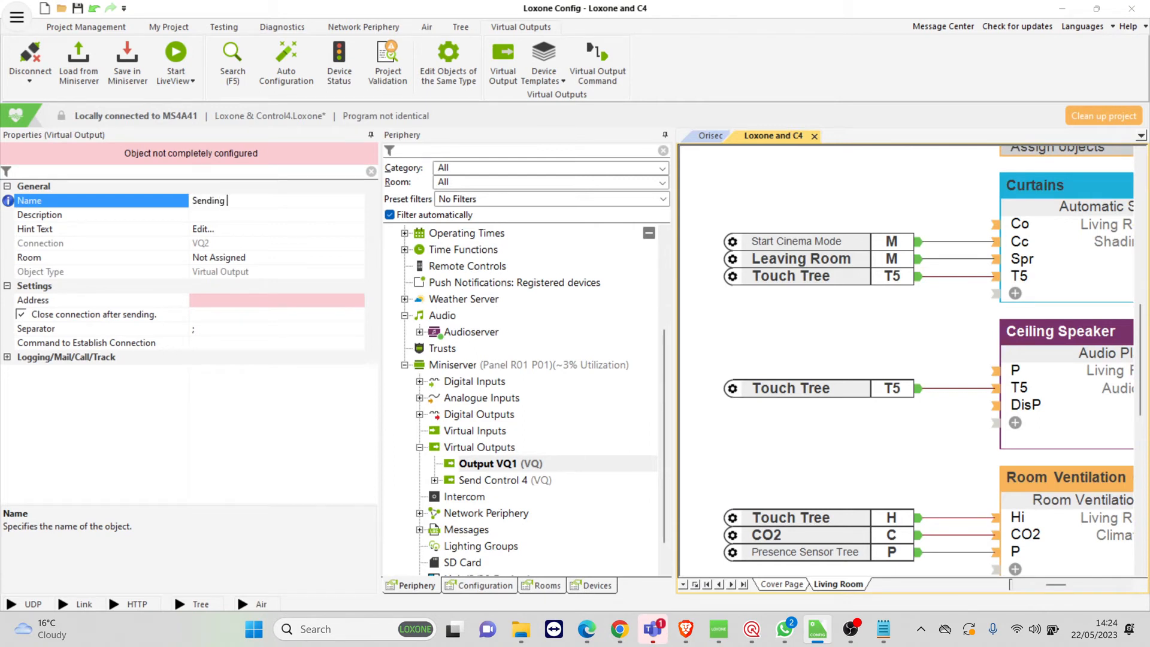
text(Commands To)
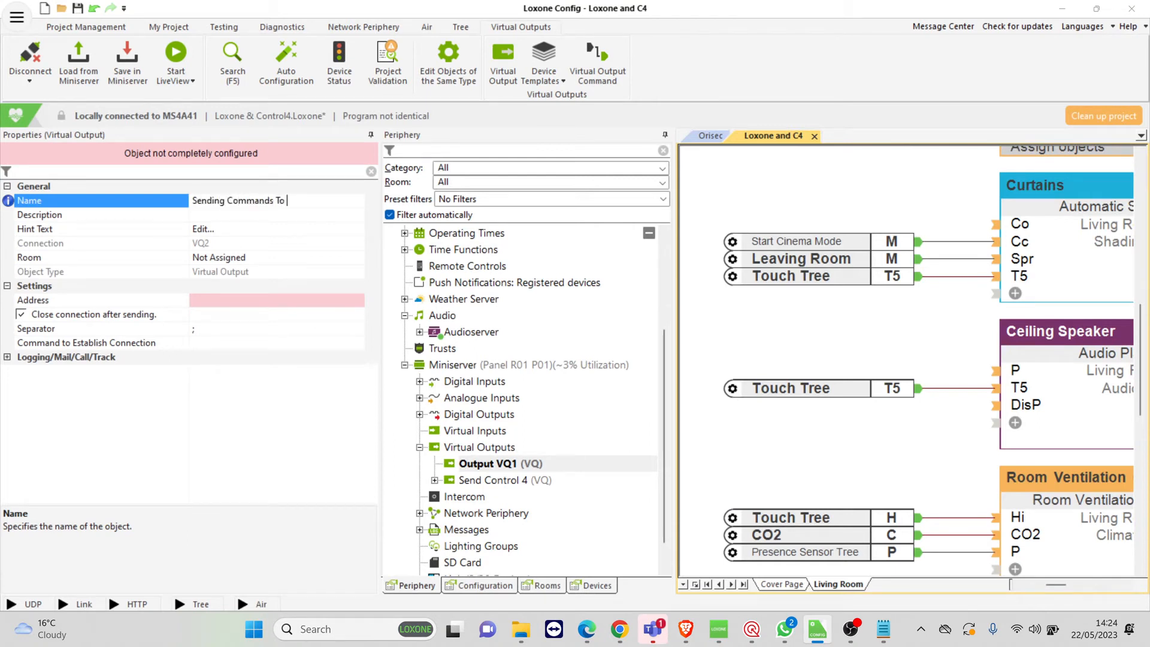
text(C4)
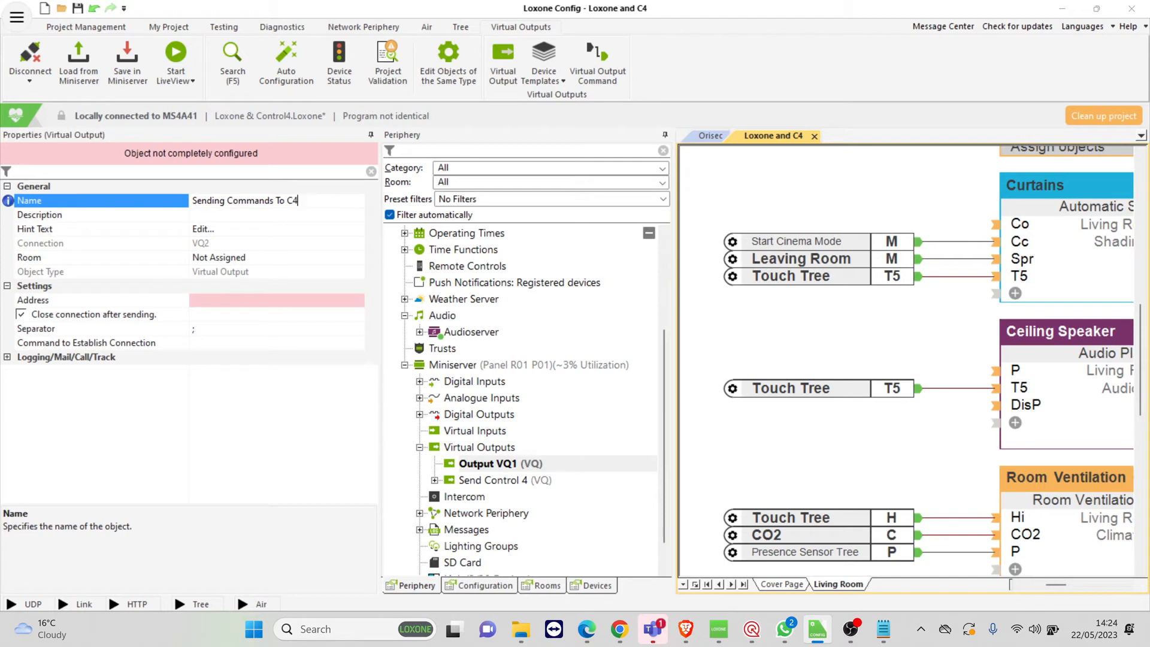
text(S)
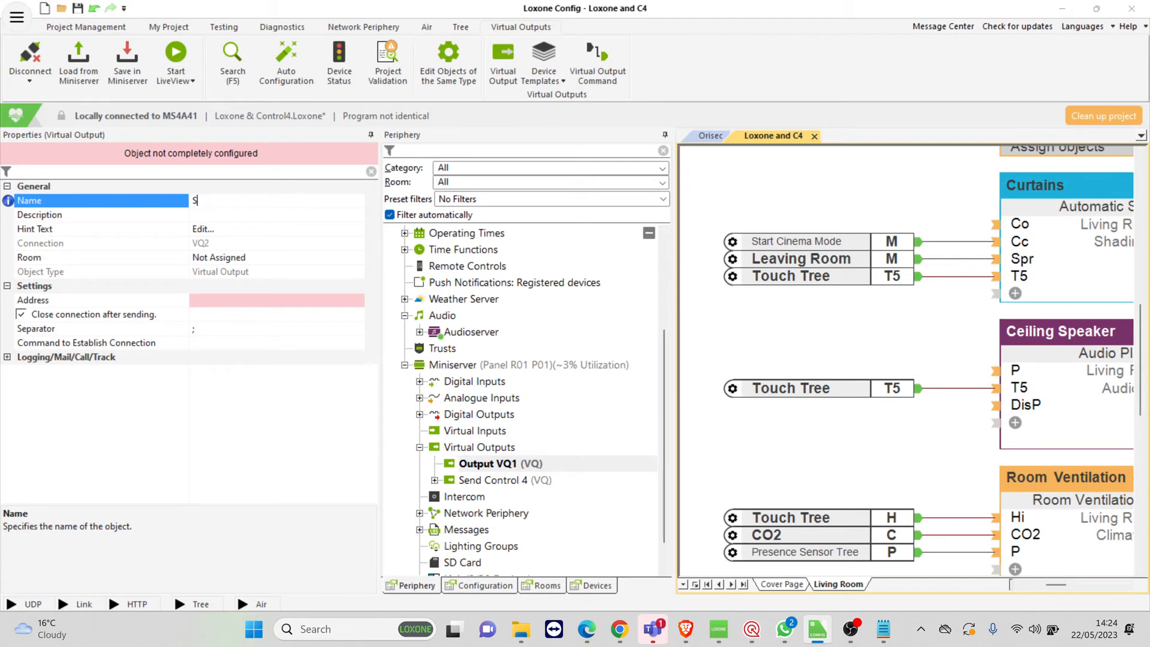
text(end to CS)
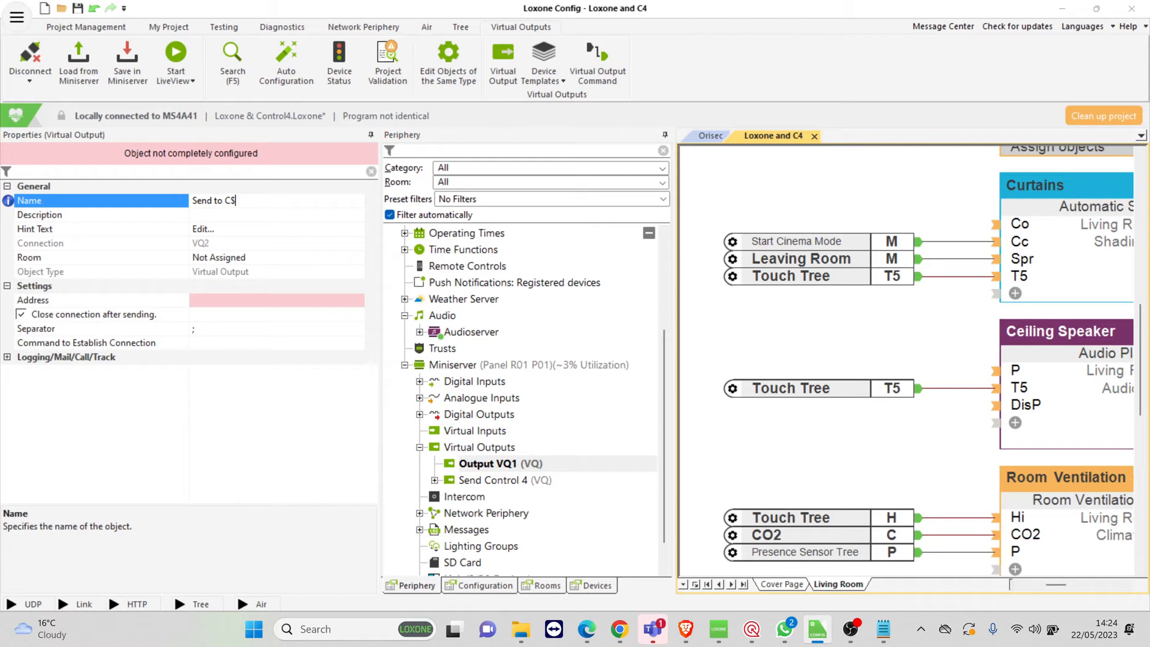
text(4)
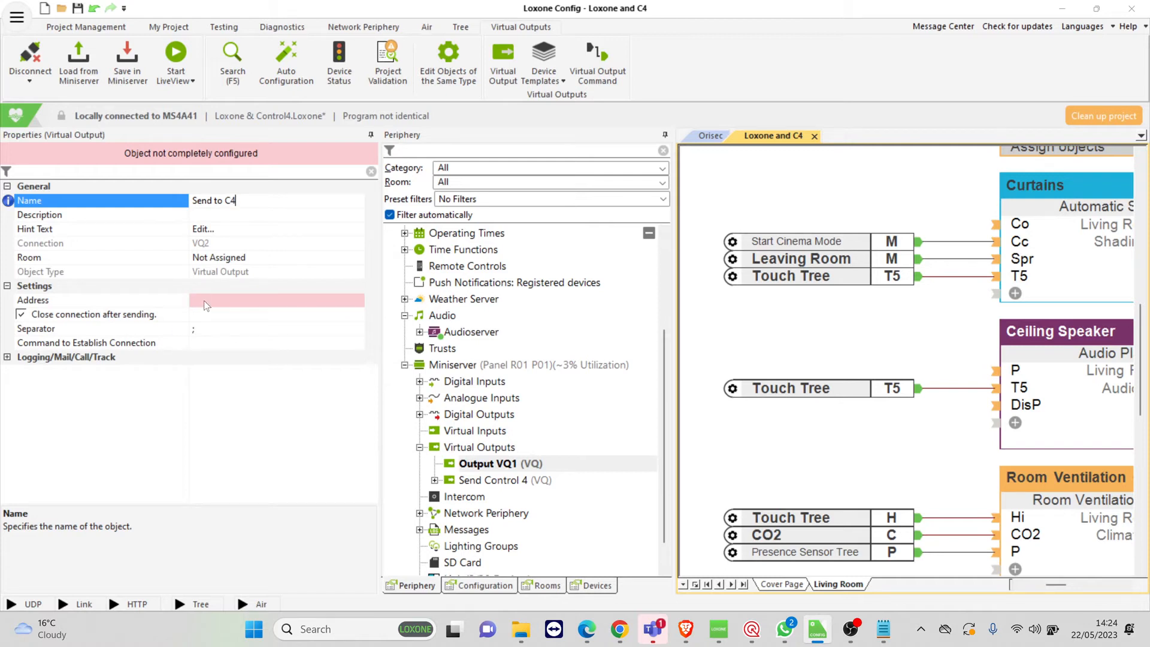
- Set the output's address to 192.168.1.111:5454
click(277, 300)
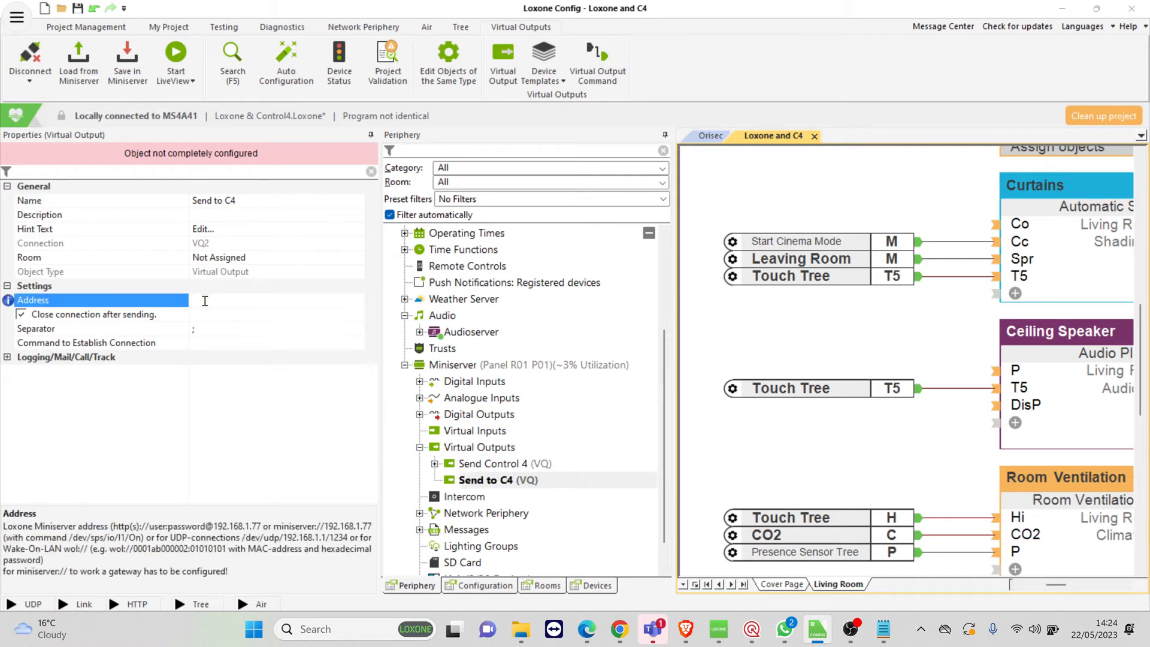
text(192.168.1.1.111:)
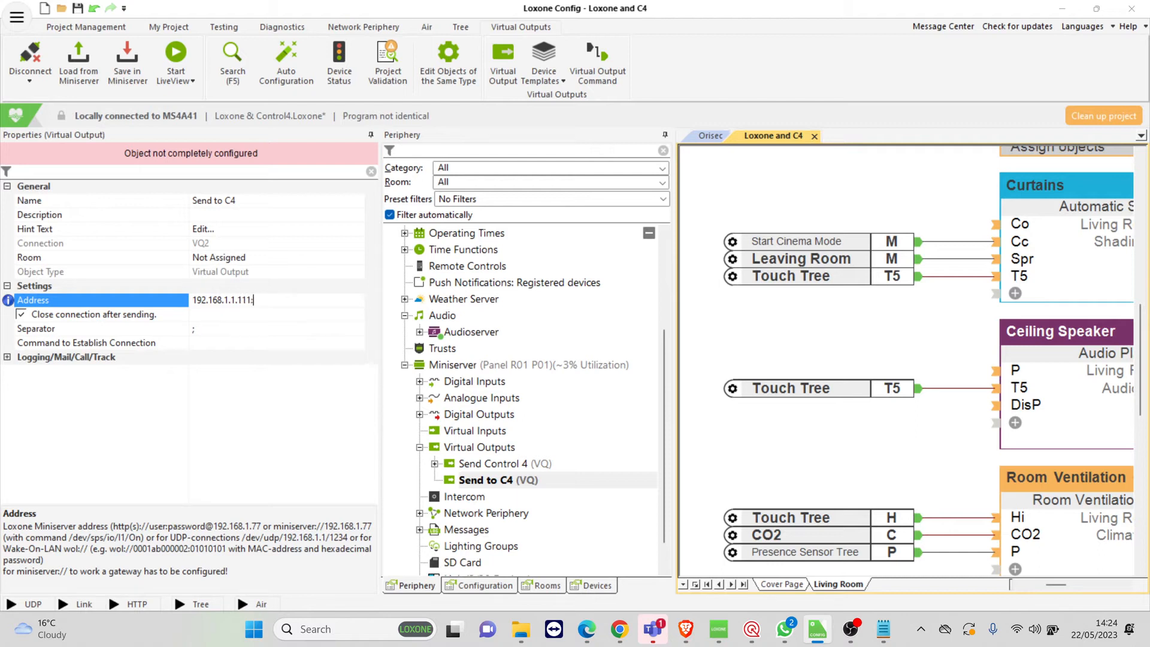
text(54)
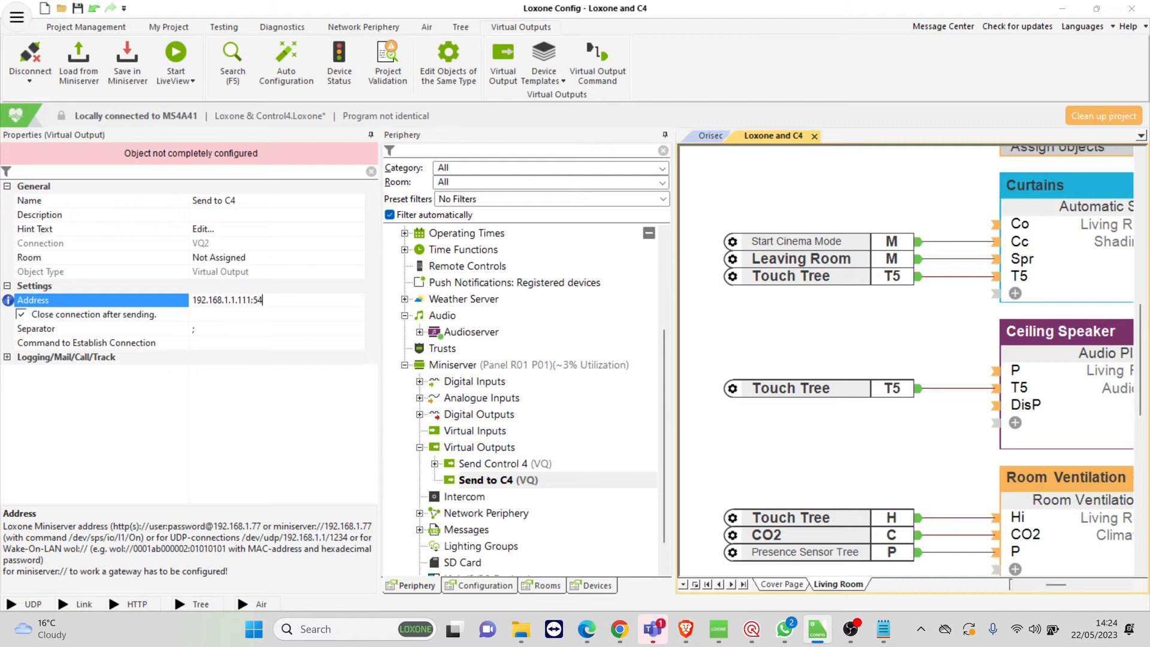
text(54)
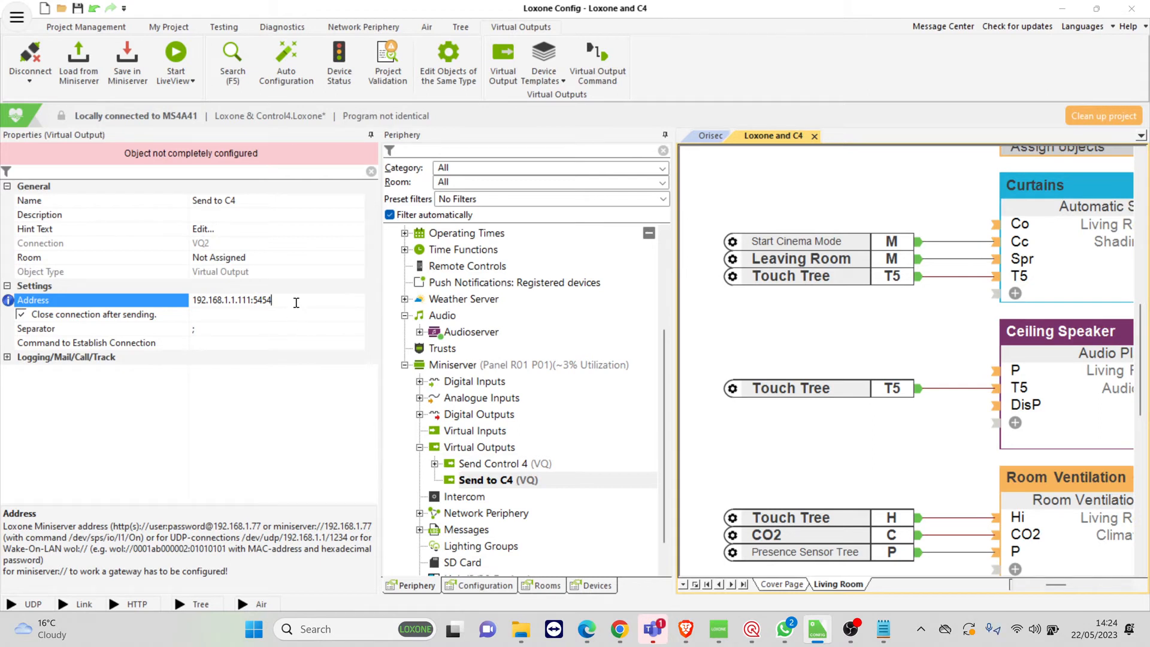
mouse_move(513, 390)
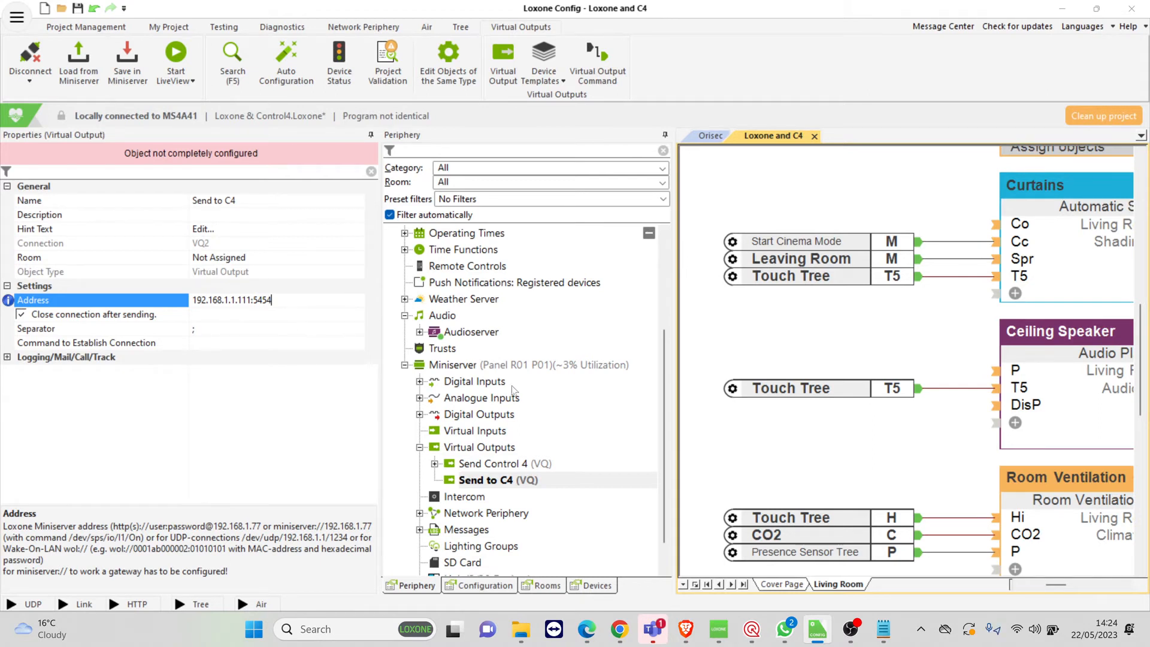
- Add a command named 'Open Curtain' to the Send to C4 output
click(497, 479)
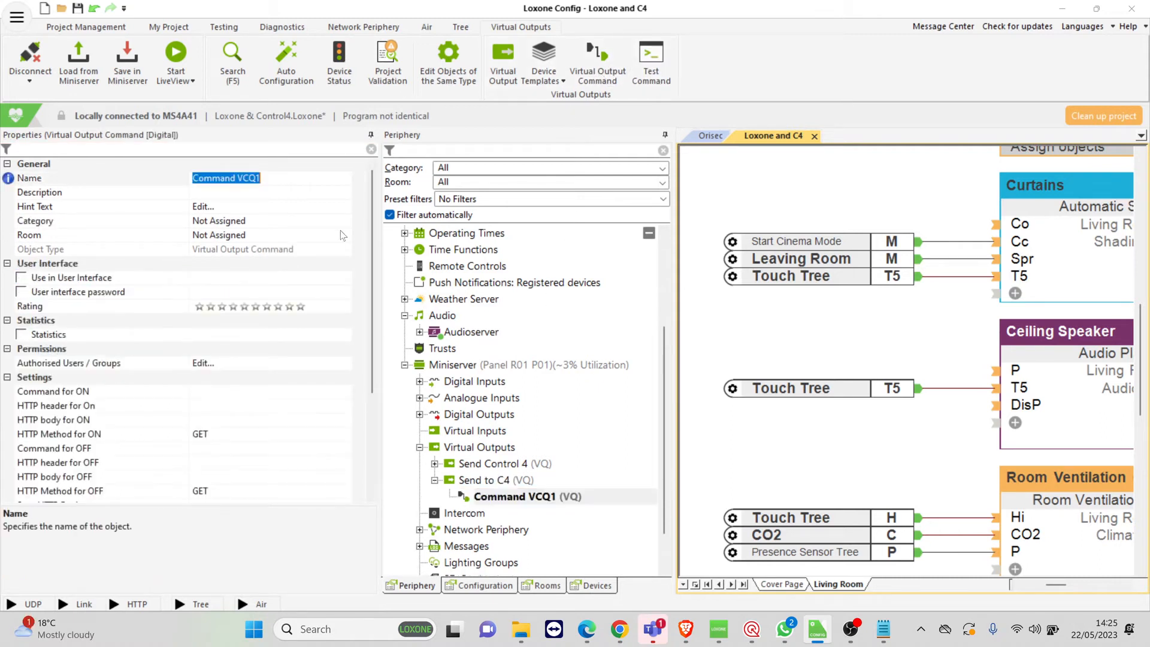
text(O)
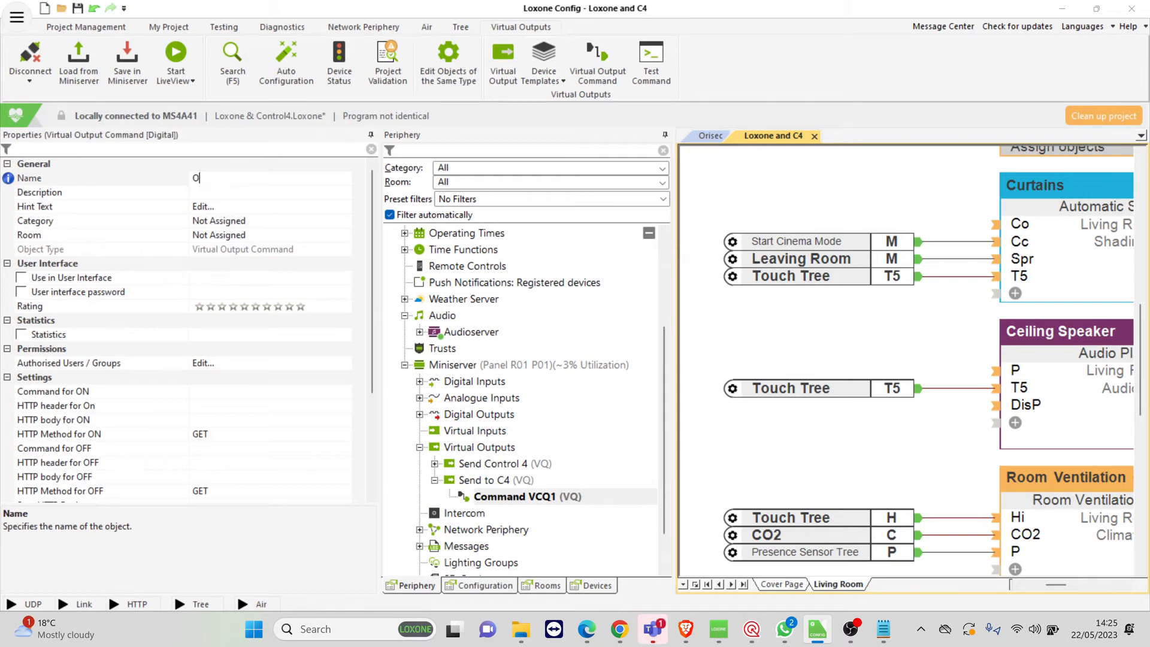
text(pen Curtain)
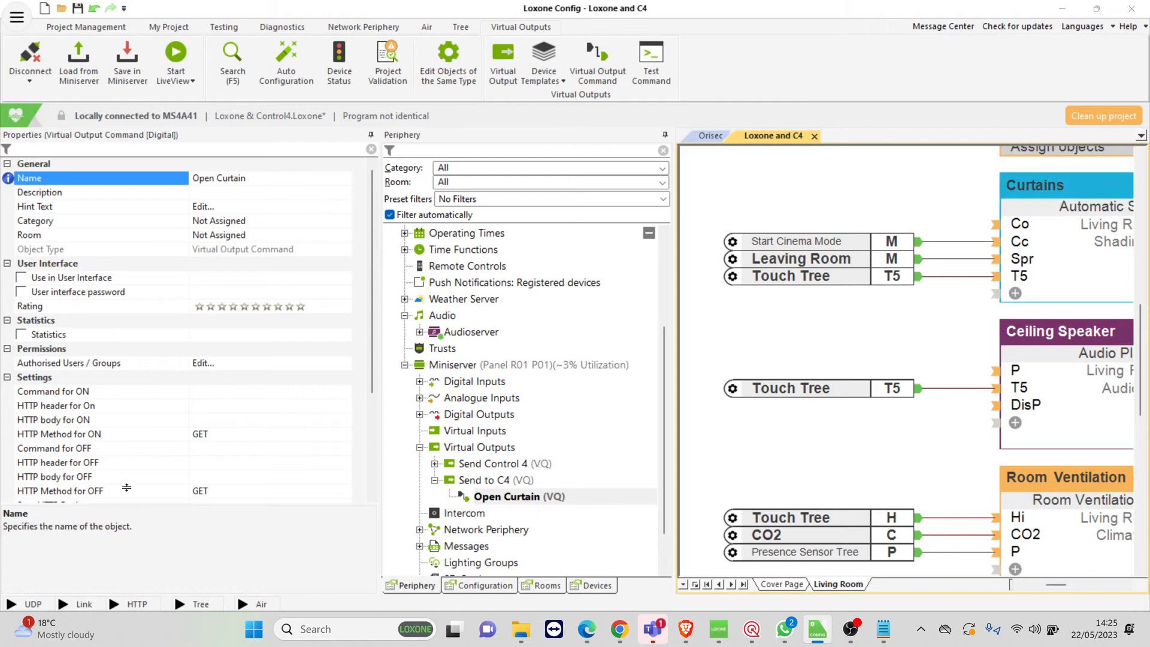
- Set Open Curtain's Command for ON to \OpenCurtain
click(53, 391)
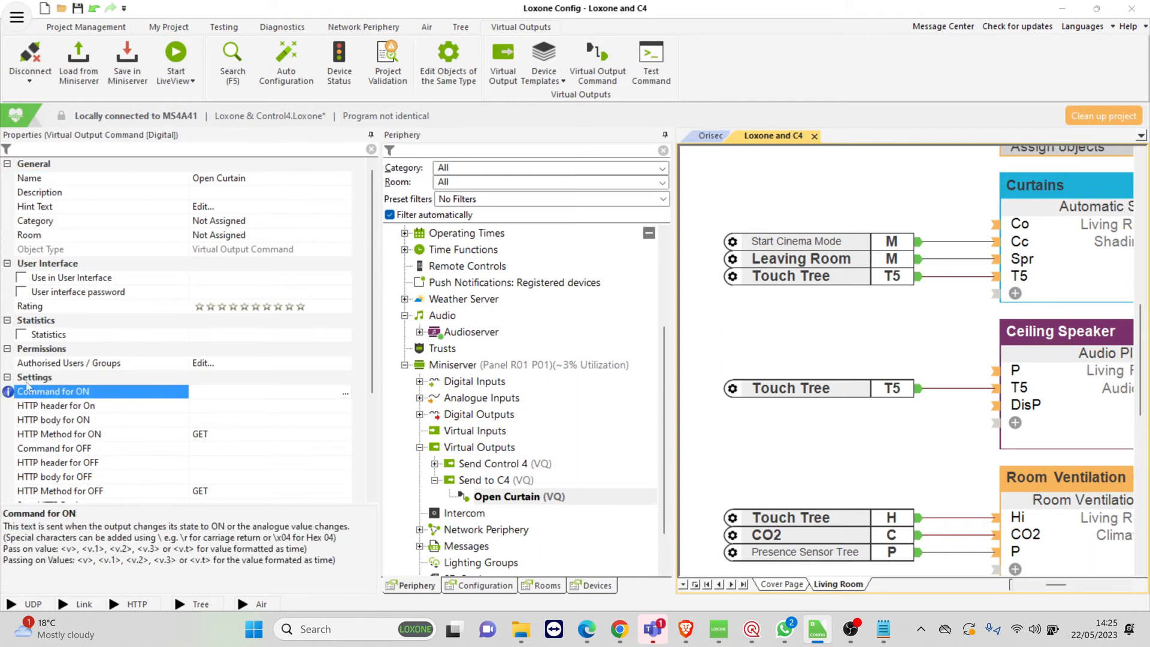
mouse_move(239, 388)
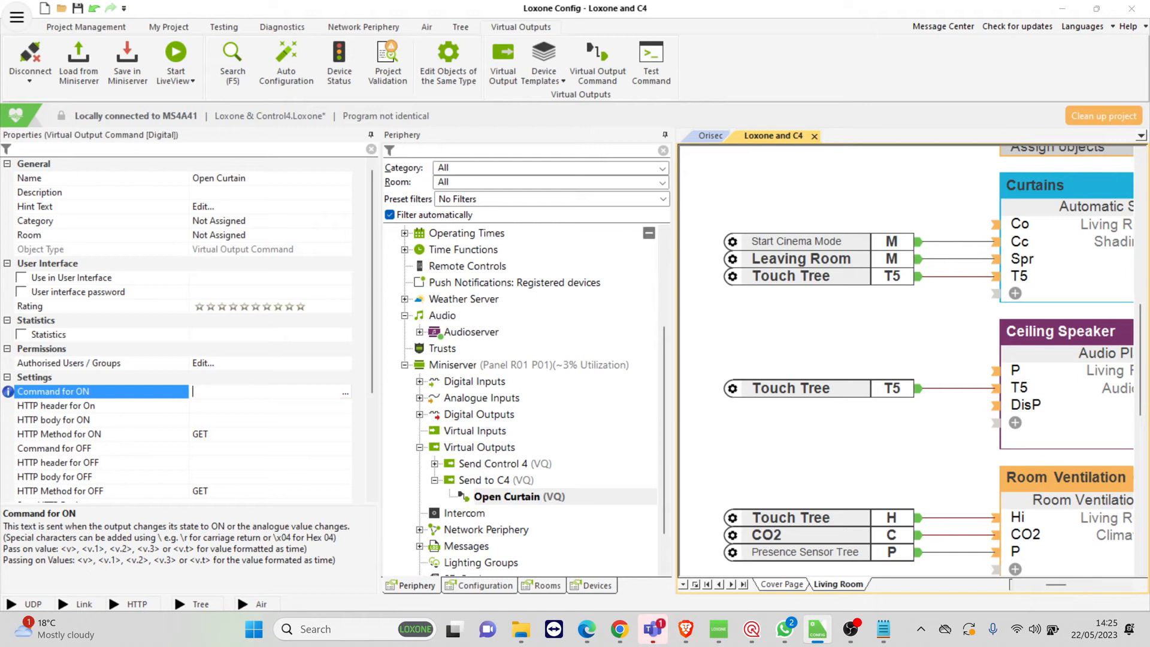
text(\Openxrtain)
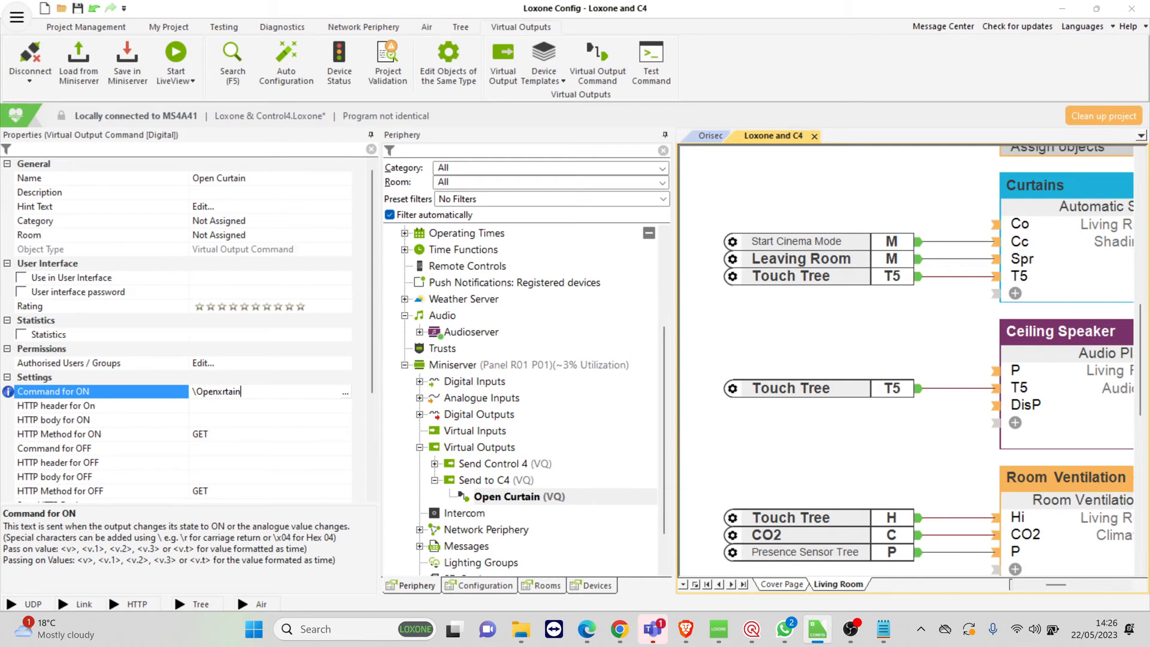
key(Backspace)
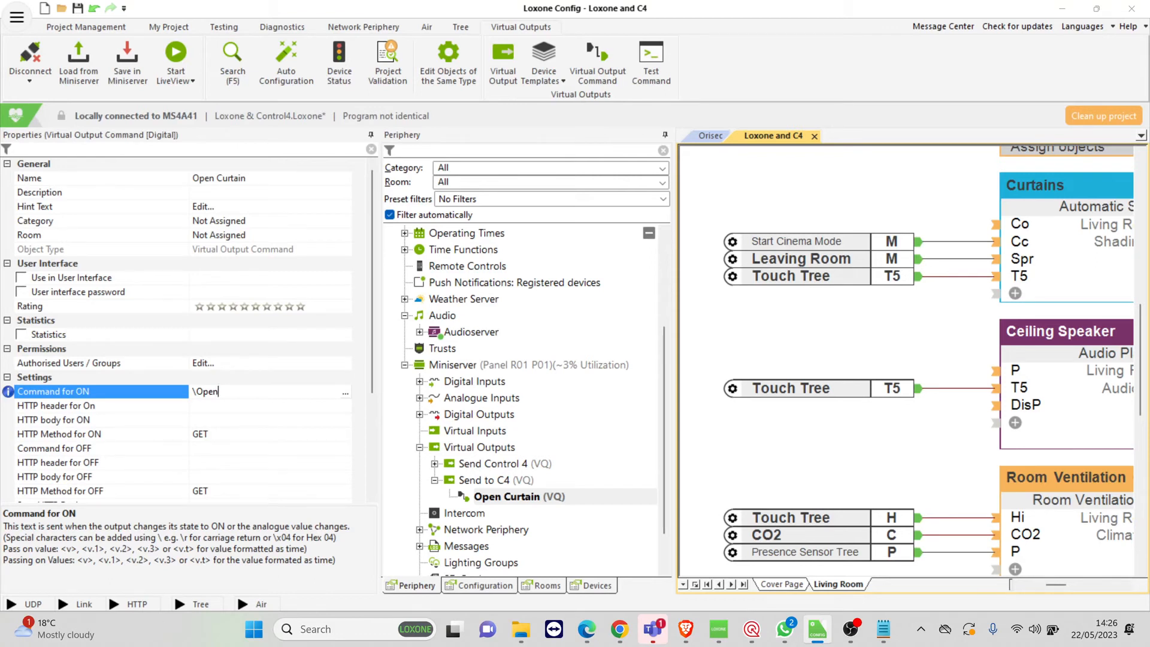
text(Curtain)
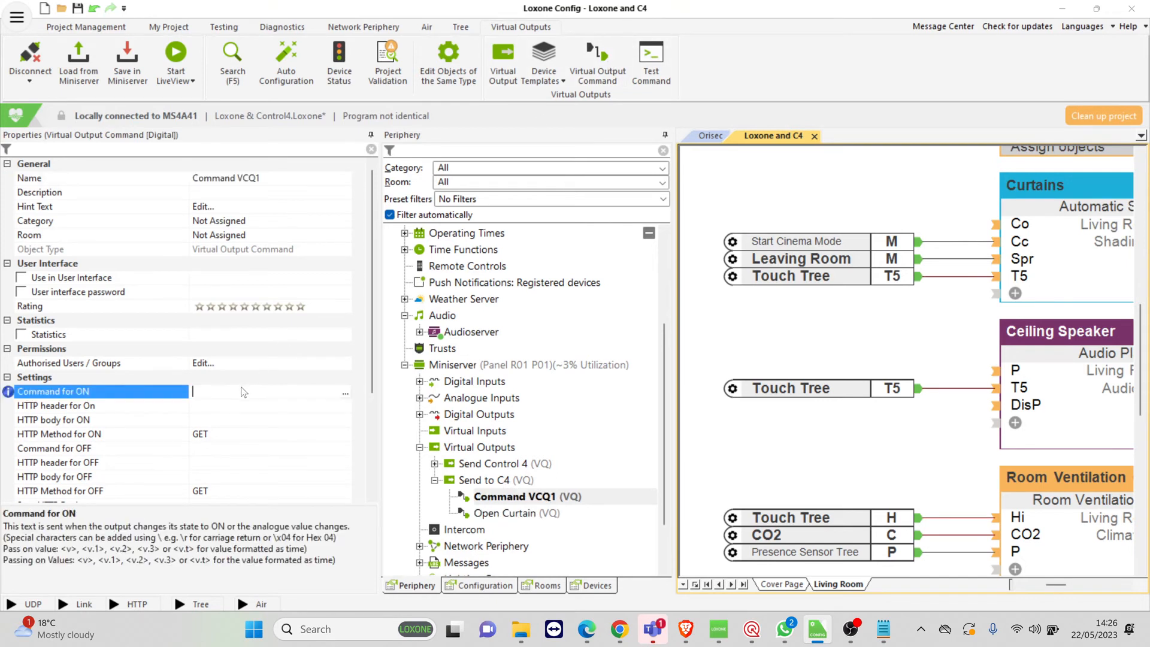
- Set the new command's ON command to \CloseCurtain and name it 'Close Curtain'
text(\CloseCurtain)
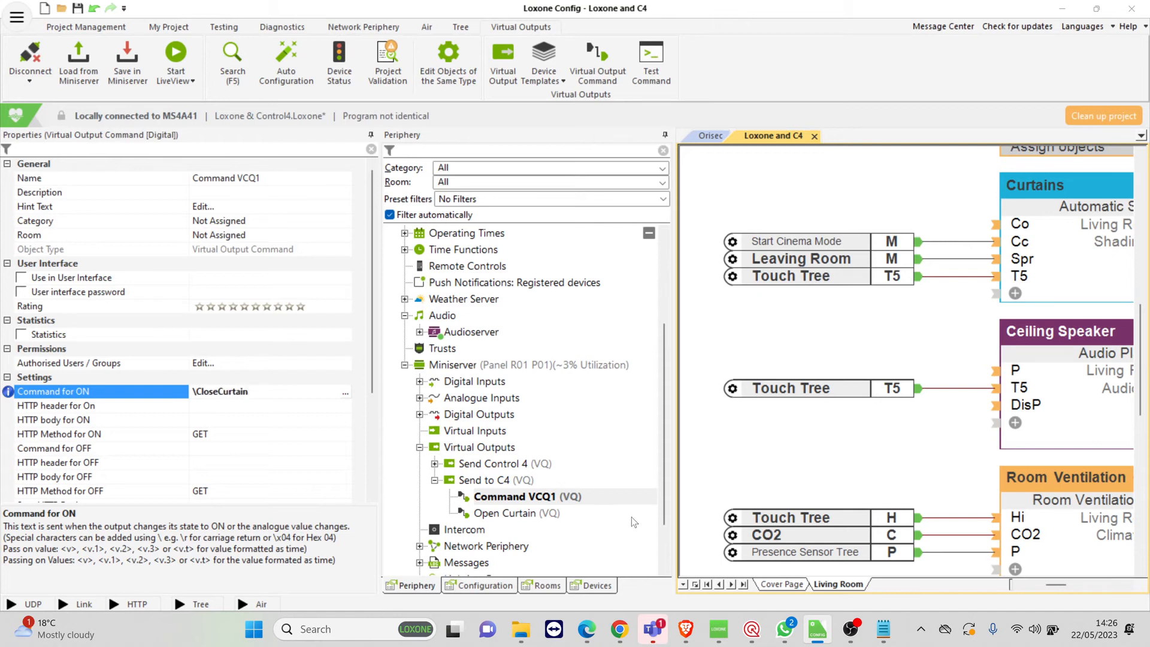
click(228, 179)
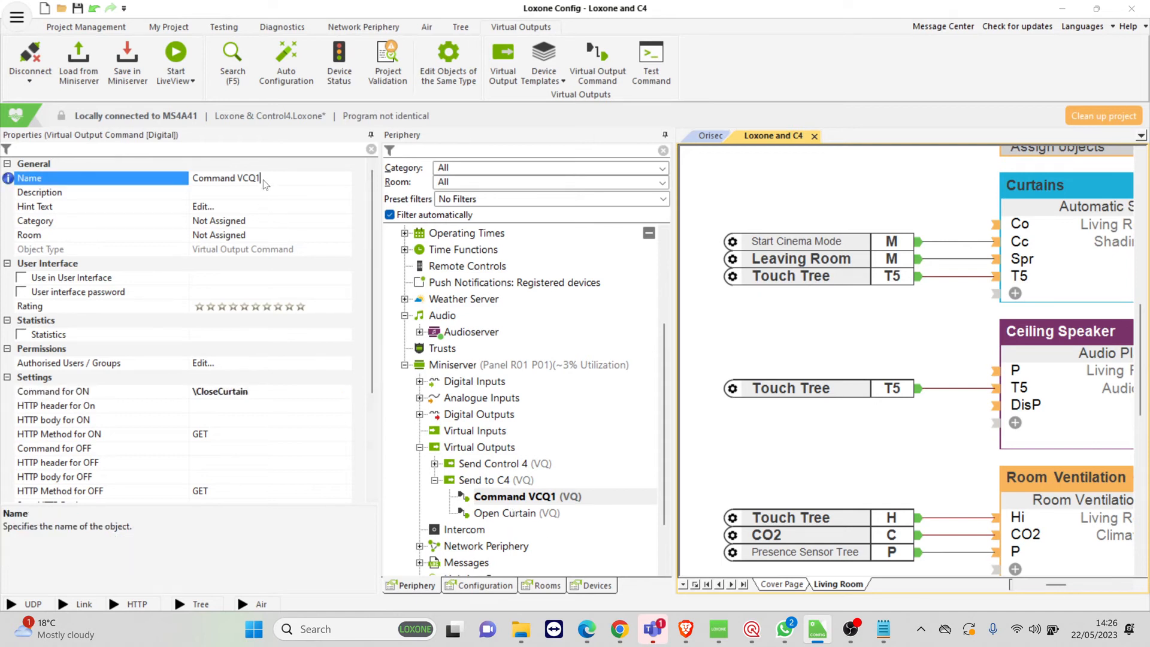
text(a)
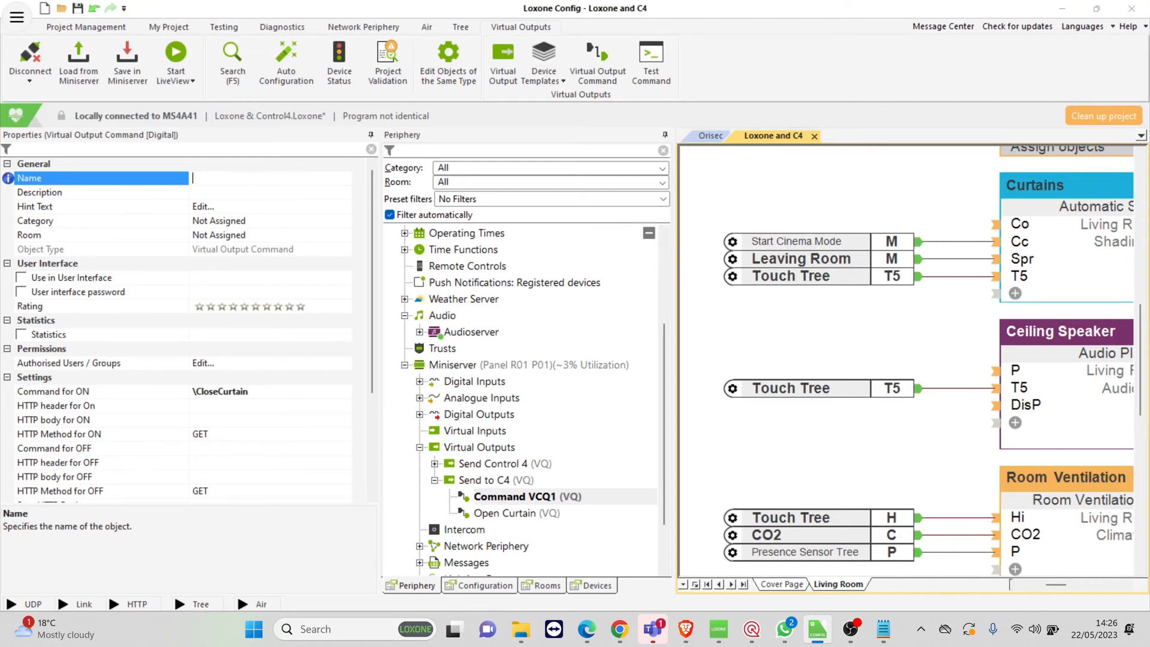
text(Close Curt)
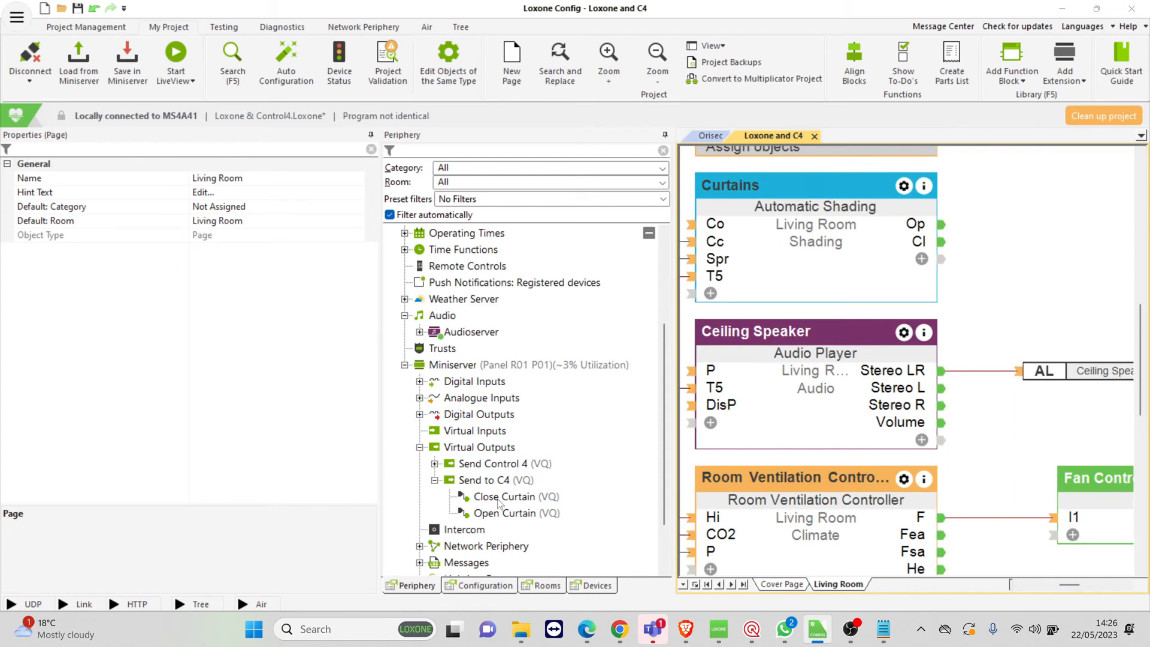
- Wire Close Curtain and Open Curtain to the Curtains block's Cl and Op outputs and save to the Miniserver
click(519, 496)
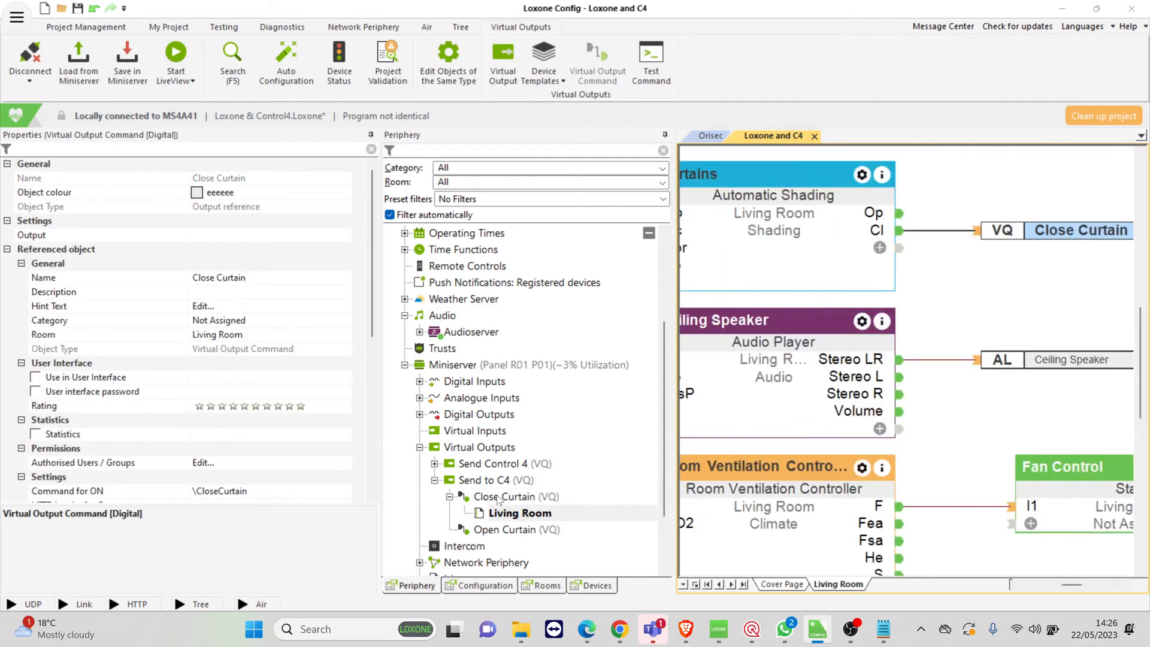
click(514, 530)
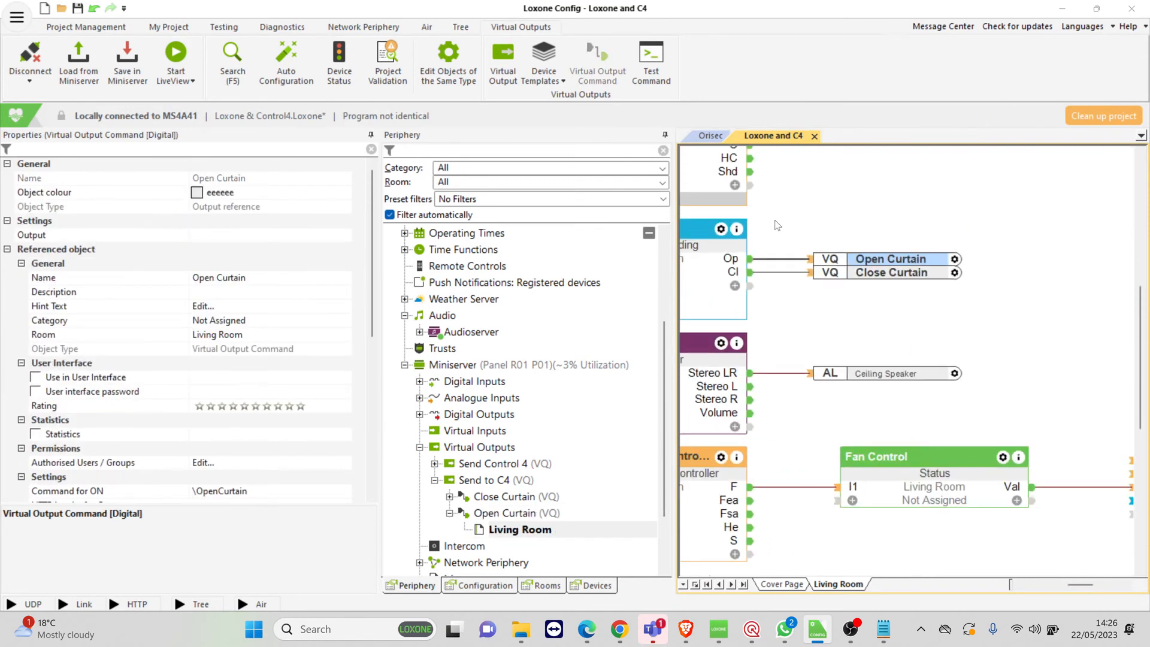
click(127, 62)
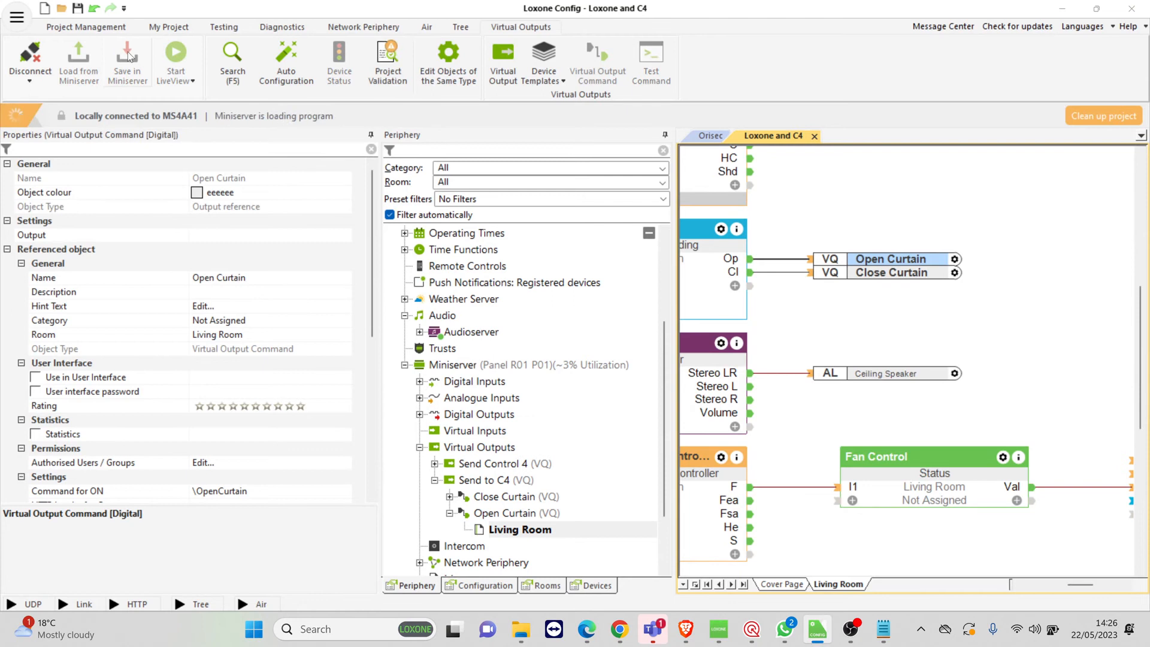
click(127, 61)
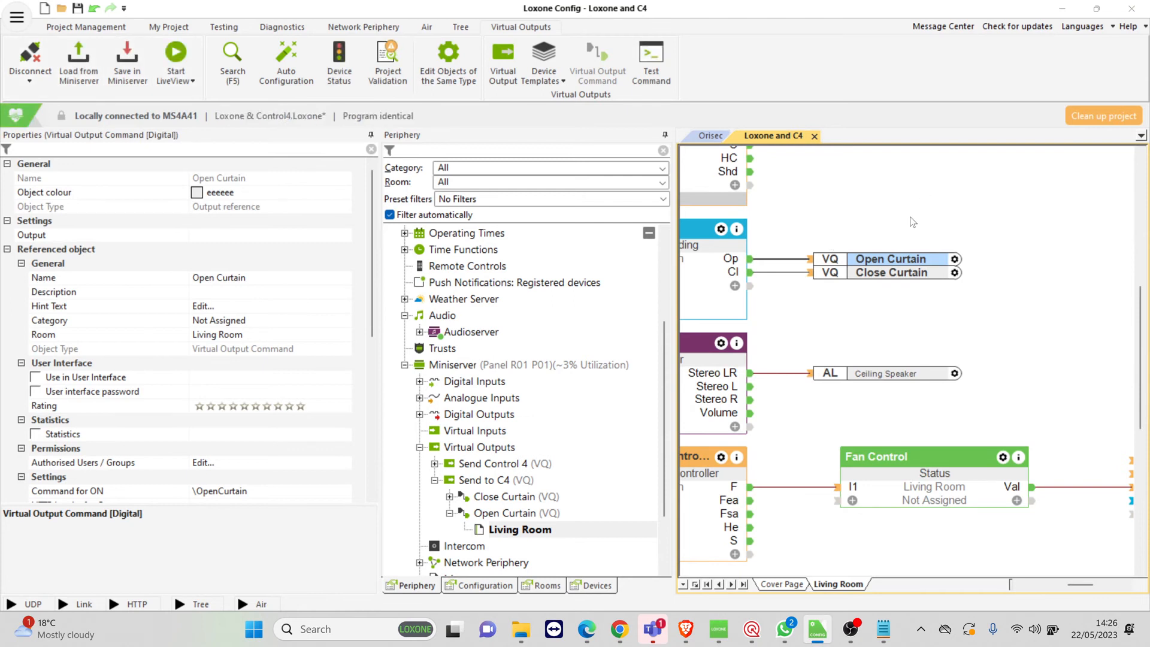
click(785, 240)
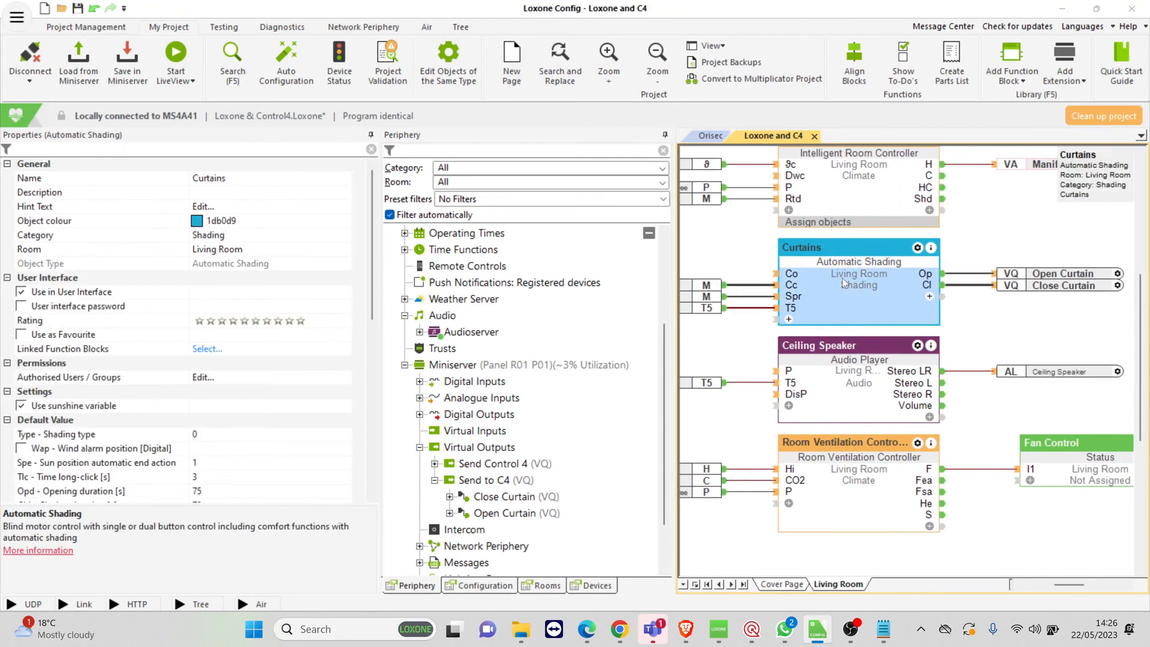
click(1063, 274)
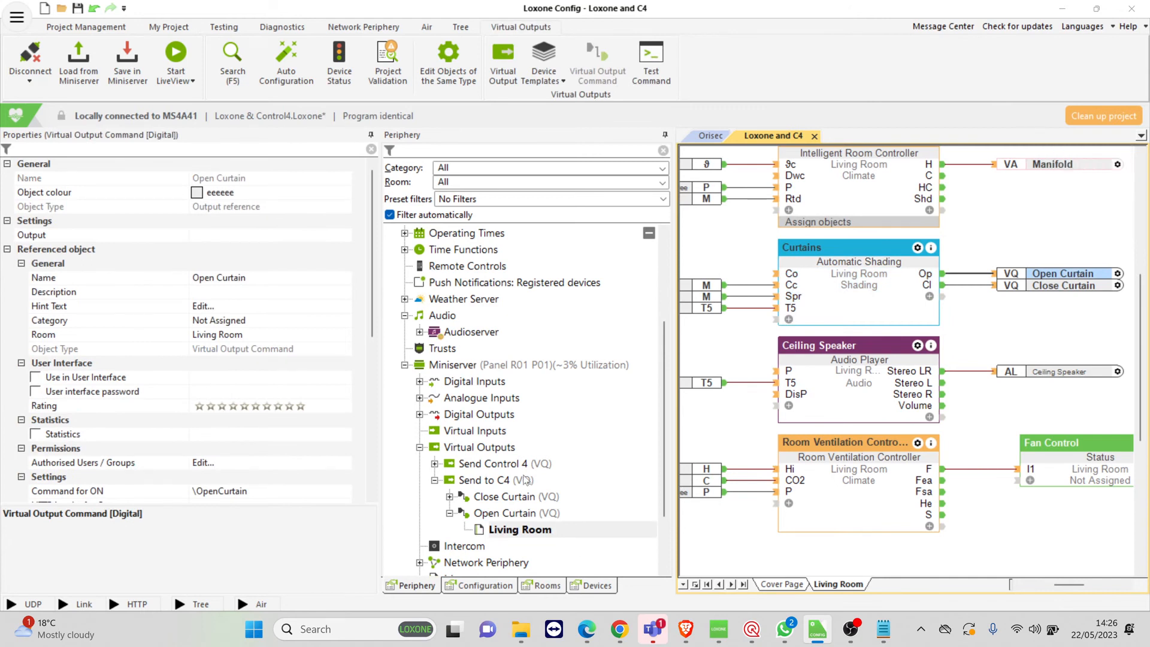
click(499, 479)
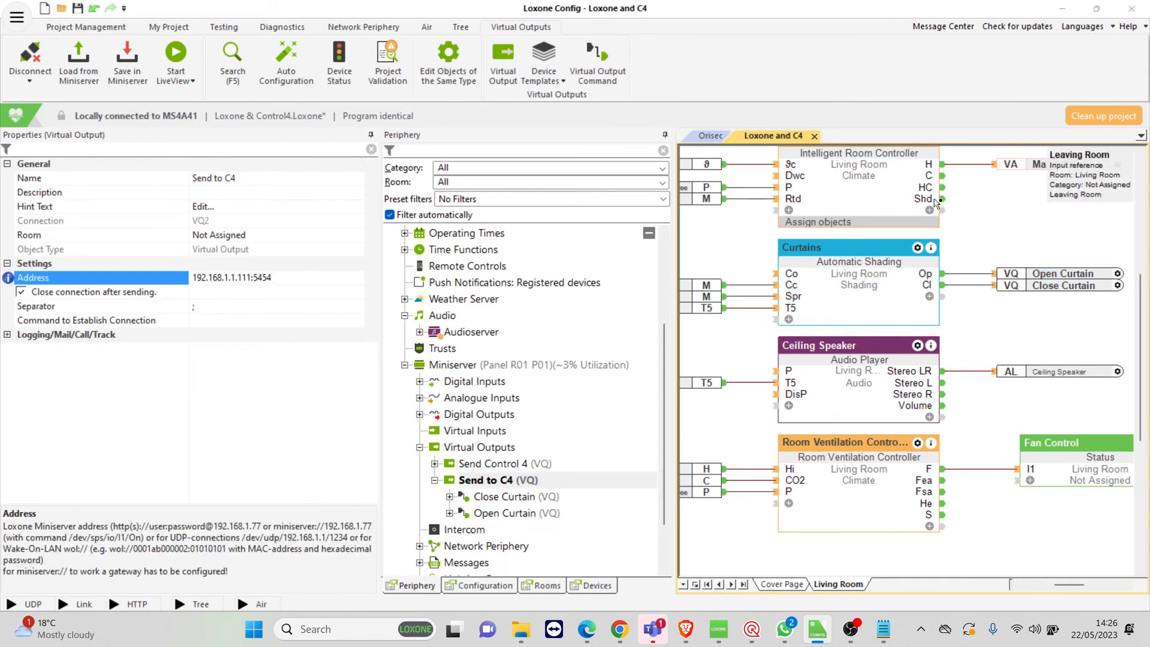
click(518, 496)
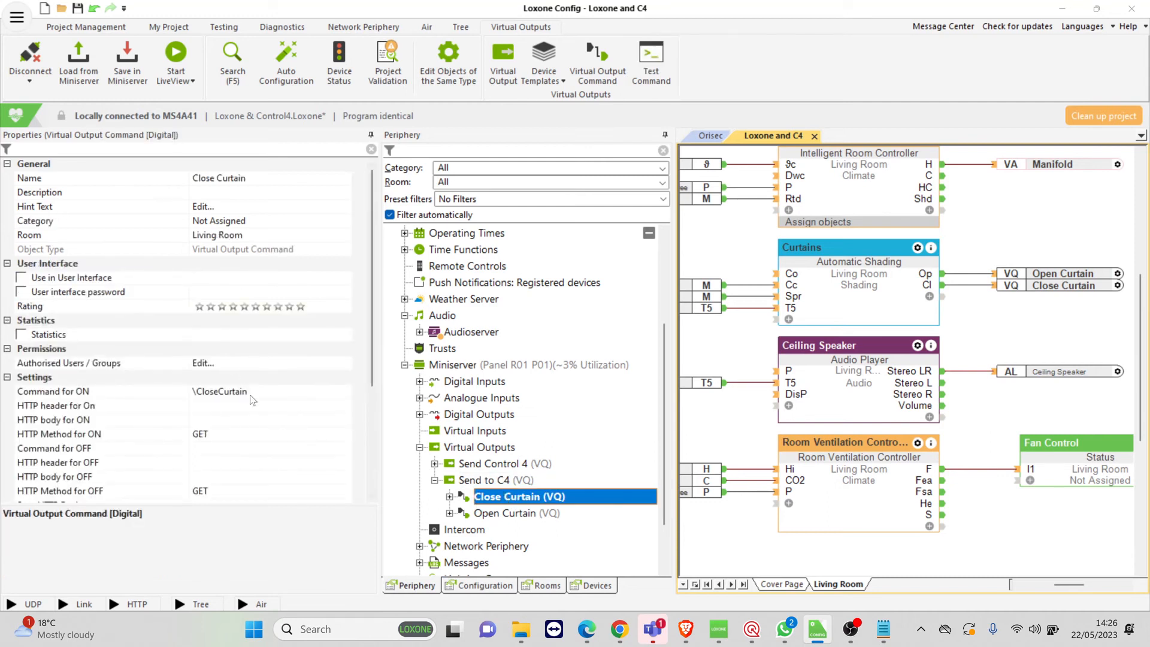
click(518, 512)
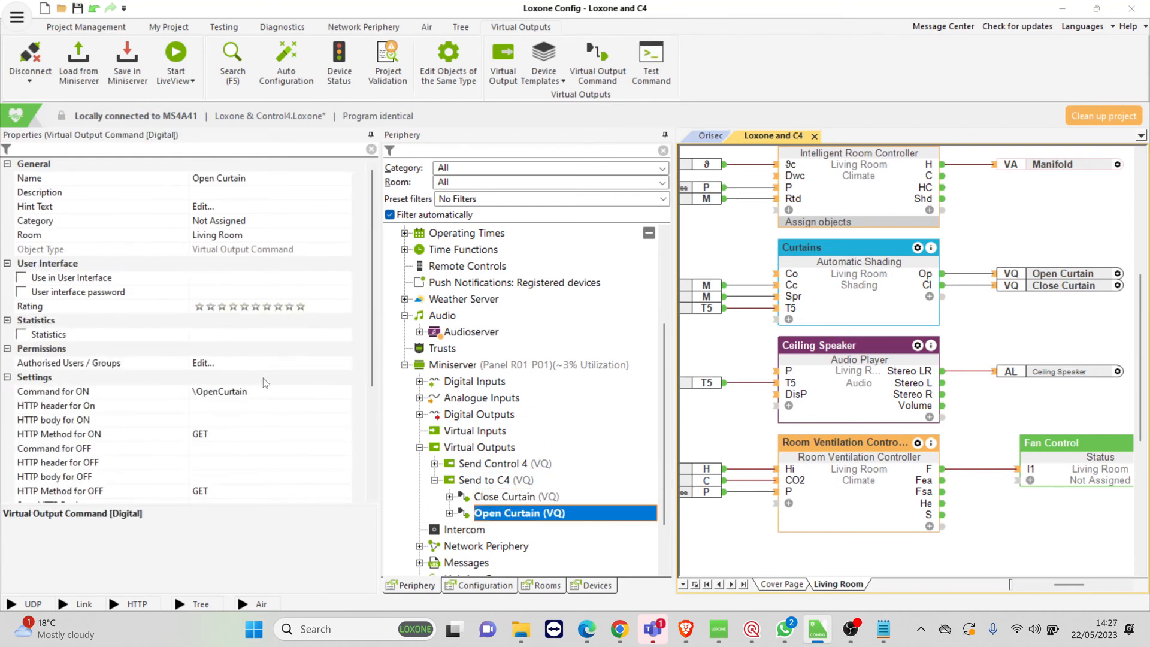
click(53, 390)
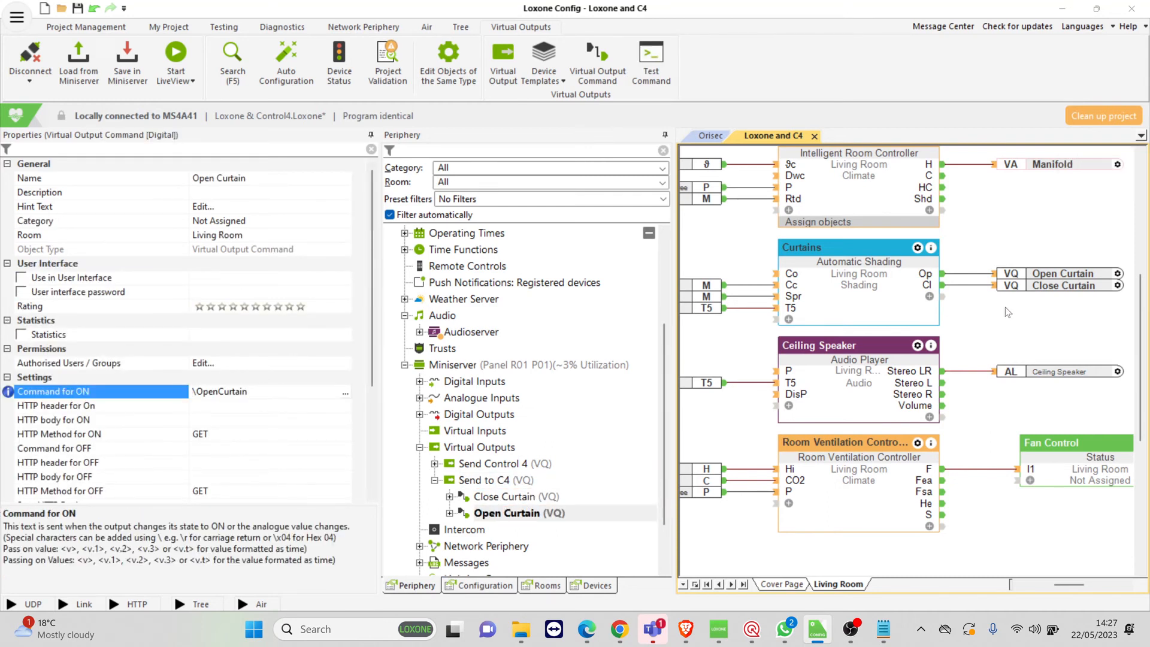